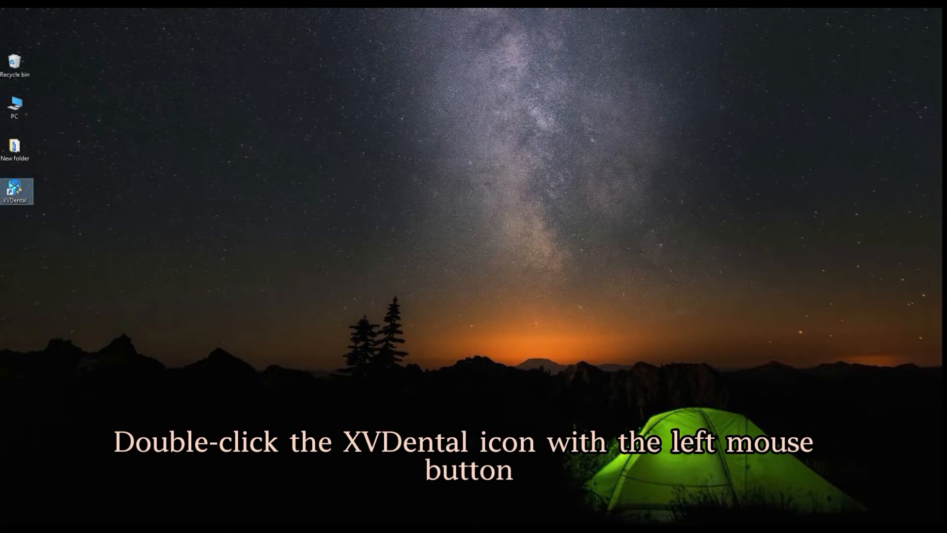
# Launch XVDental from the desktop and show the About menu's activation and version options
pyautogui.doubleClick(16, 187)
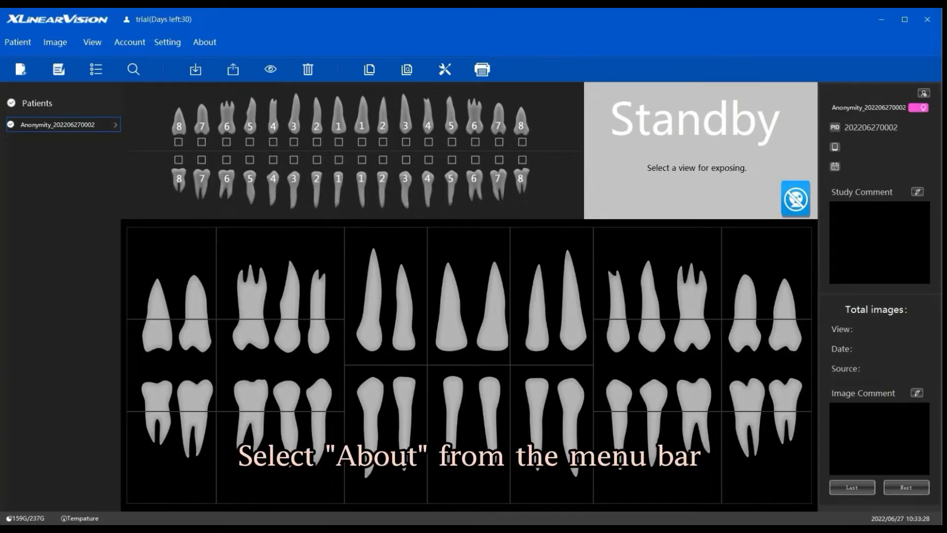
pyautogui.click(204, 41)
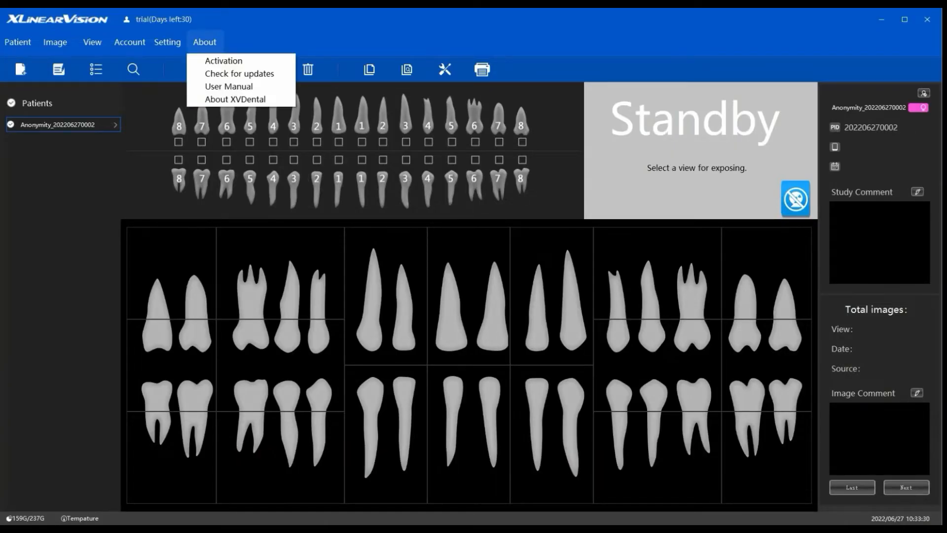
# Fill the activation form with name James and the other registration details, and save them
pyautogui.click(223, 60)
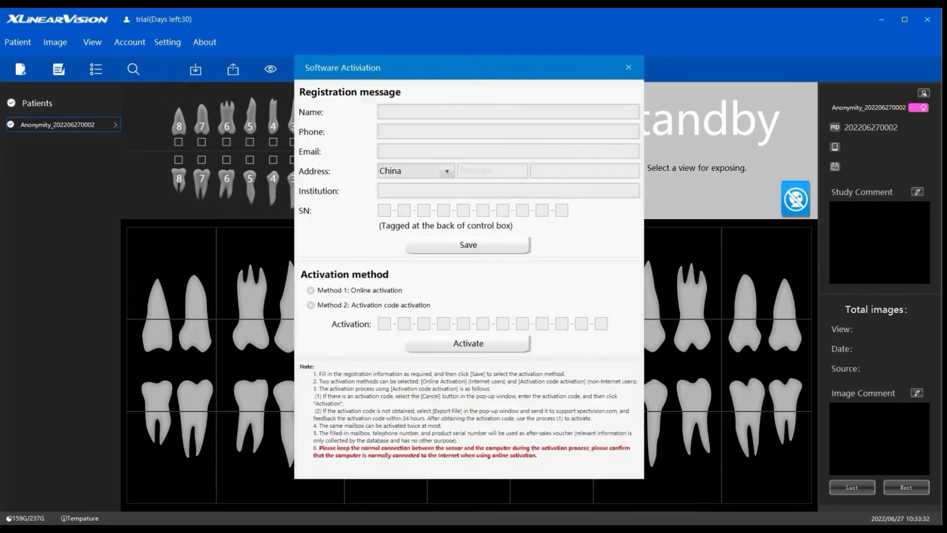
pyautogui.write('James')
pyautogui.click(493, 171)
pyautogui.write('Guangdong')
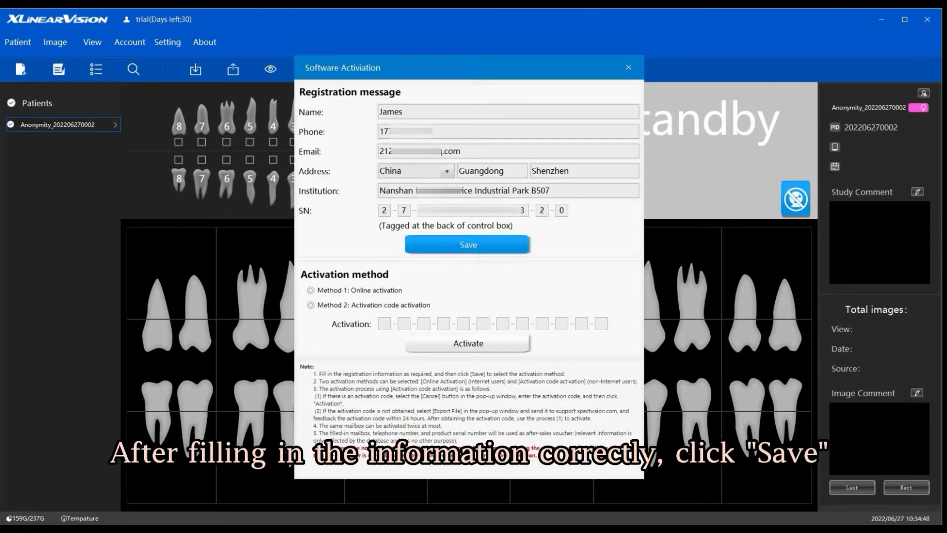
pyautogui.click(467, 245)
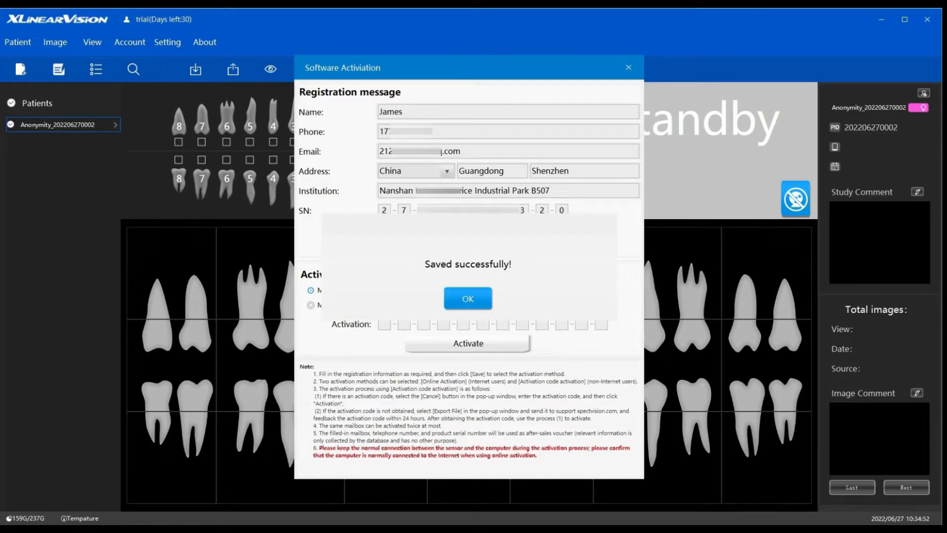
pyautogui.click(467, 298)
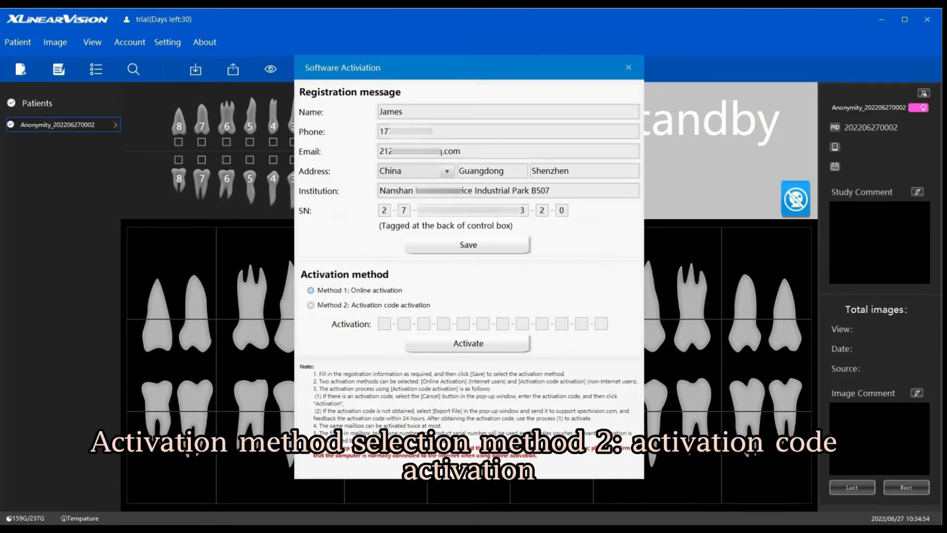
# Choose Method 2 (activation by emailed code) and export the application file to the Desktop
pyautogui.click(310, 305)
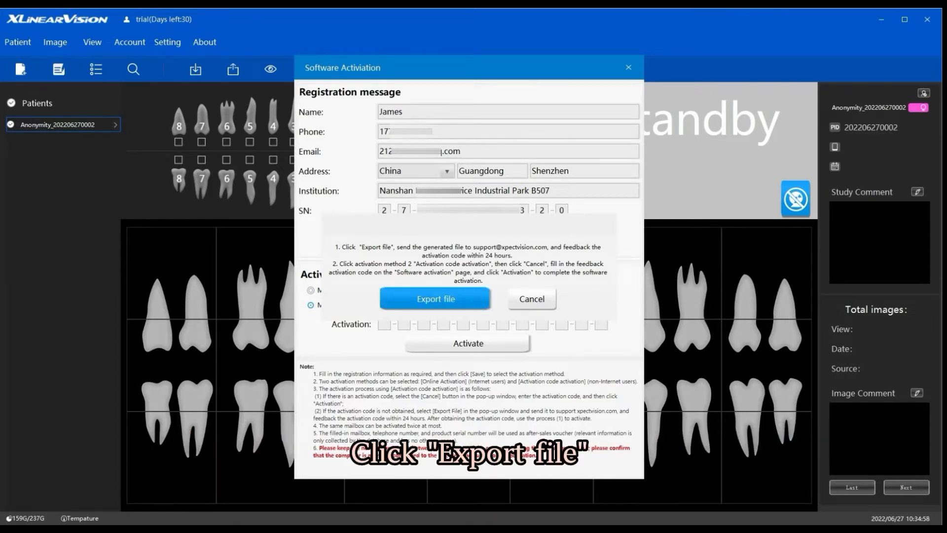
pyautogui.click(434, 298)
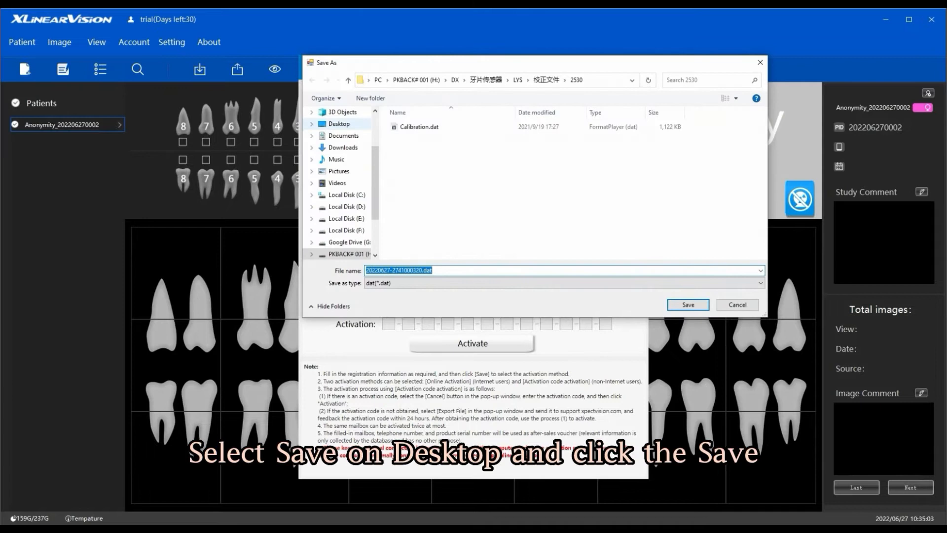
pyautogui.click(339, 123)
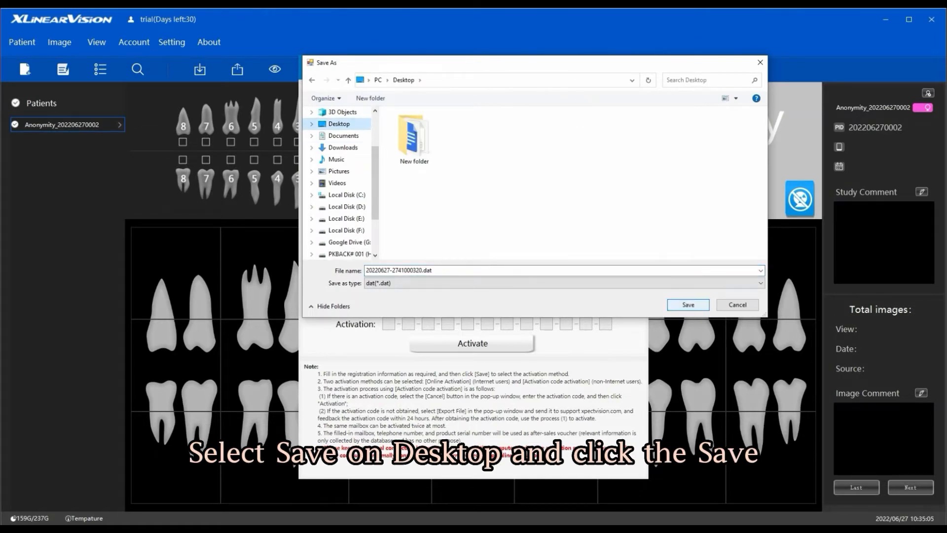
pyautogui.click(686, 305)
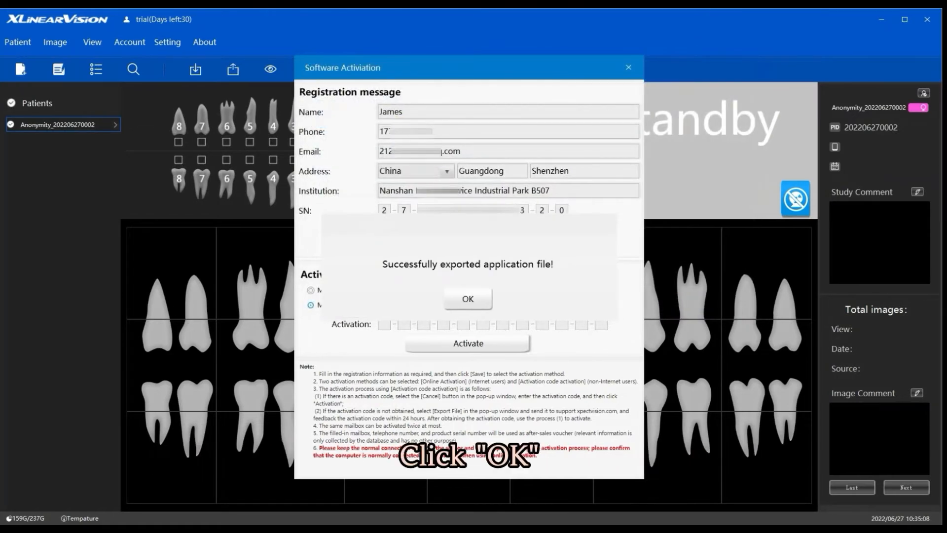
pyautogui.click(467, 299)
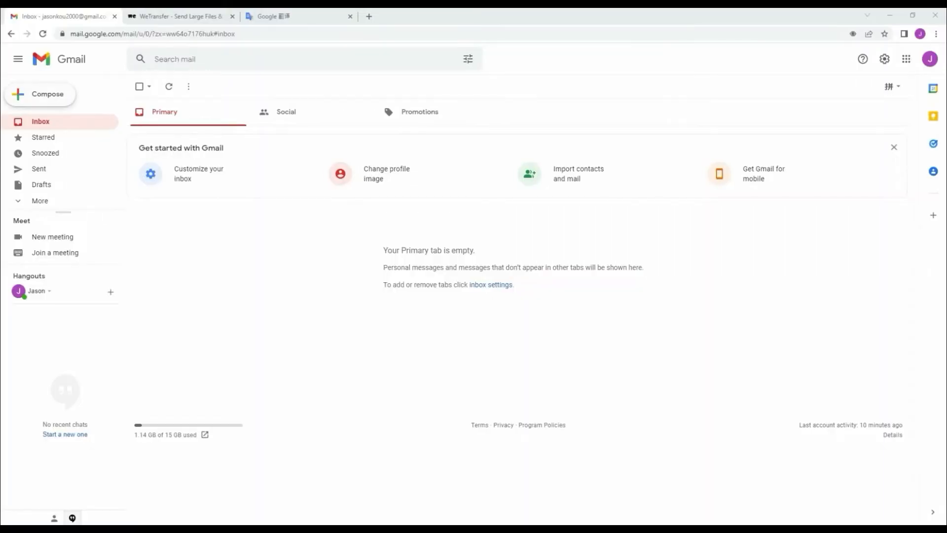
# Send an email to XVDental support with the exported .dat application file attached
pyautogui.write('support')
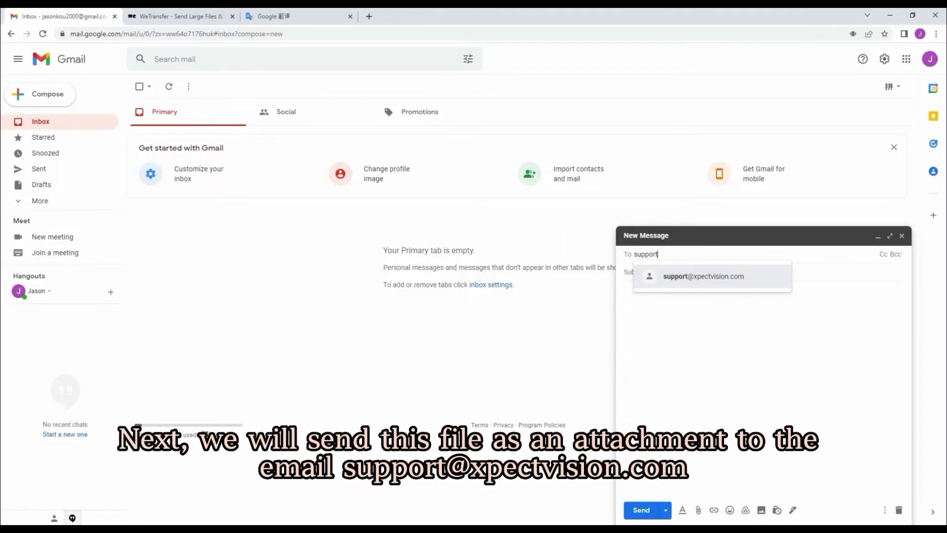
pyautogui.click(703, 277)
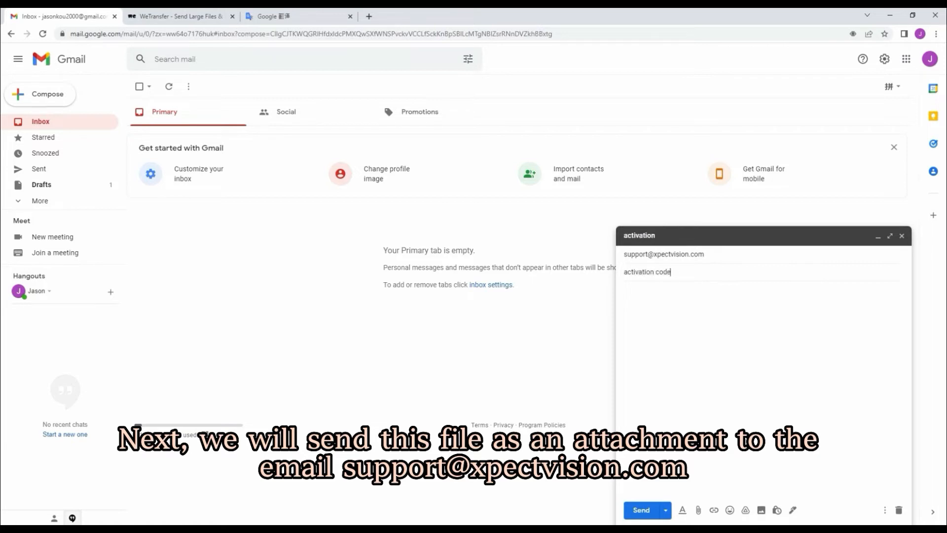
pyautogui.click(698, 510)
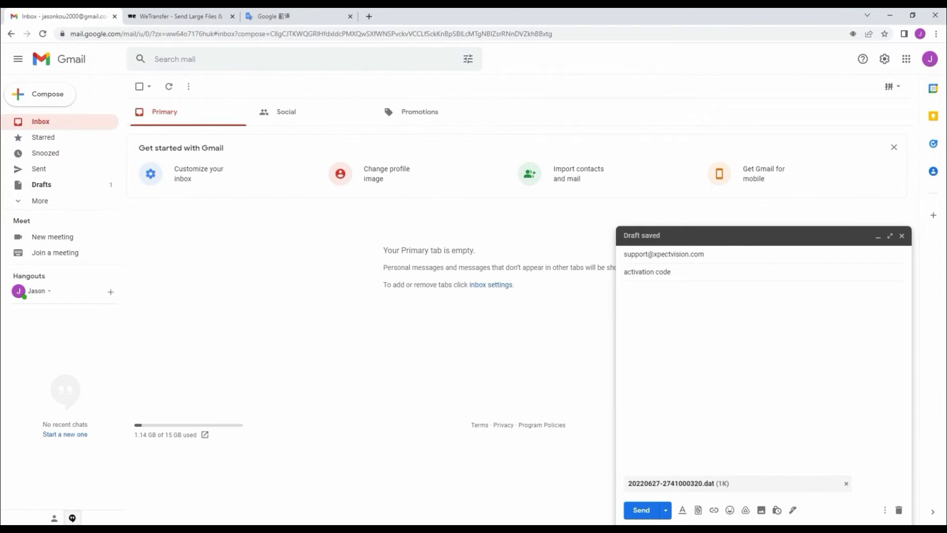
pyautogui.click(641, 510)
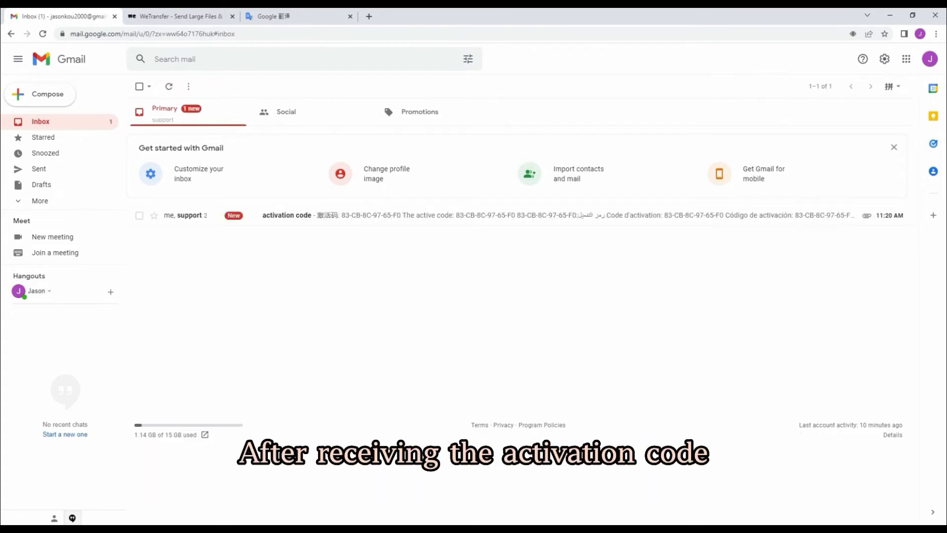
# Read the activation code in support's reply email
pyautogui.click(287, 215)
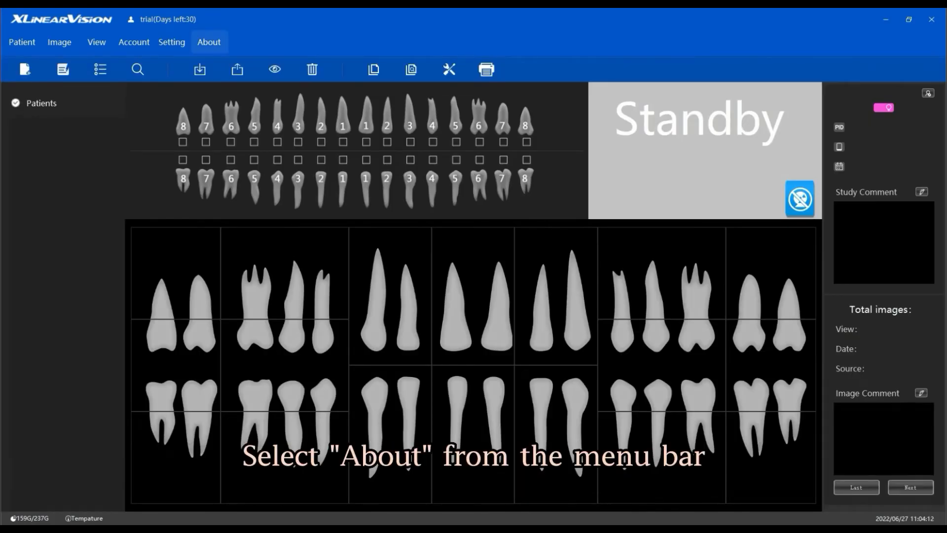
pyautogui.click(208, 42)
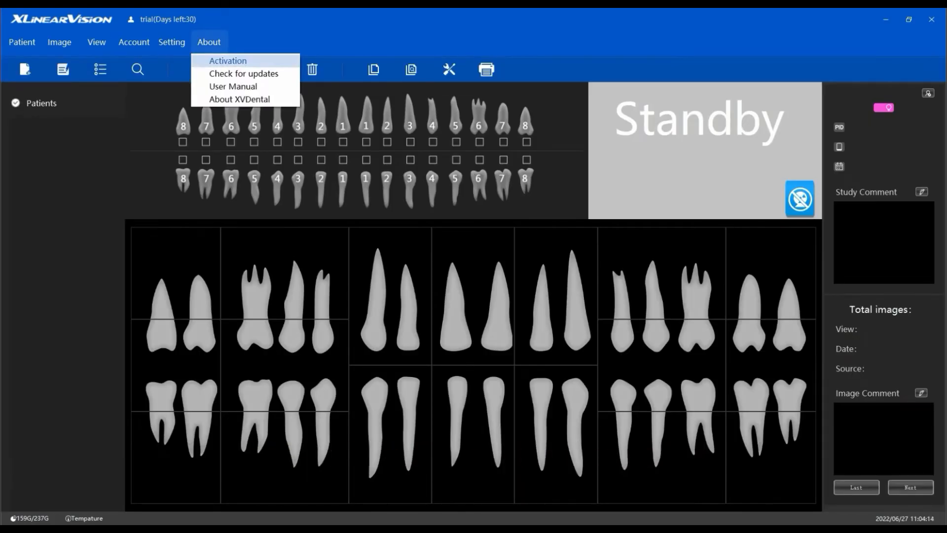
pyautogui.click(228, 60)
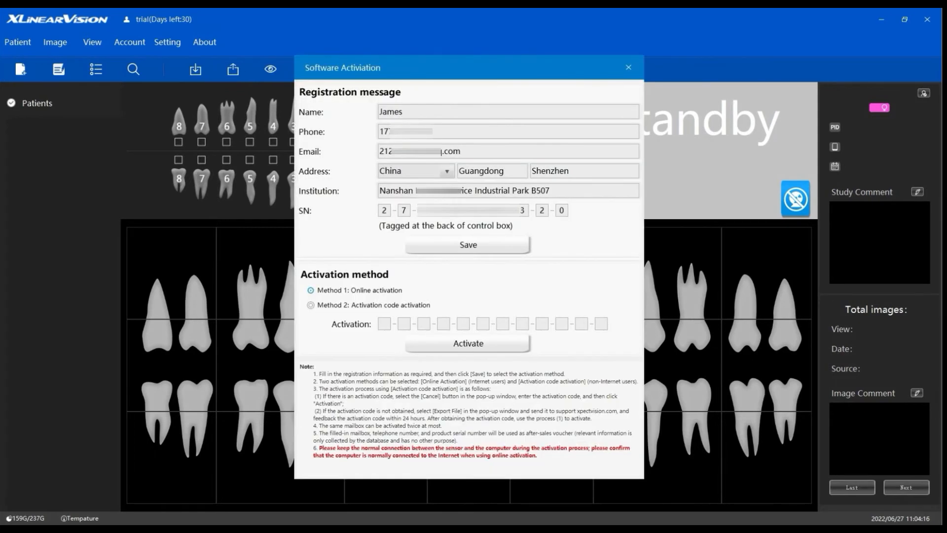
pyautogui.click(310, 307)
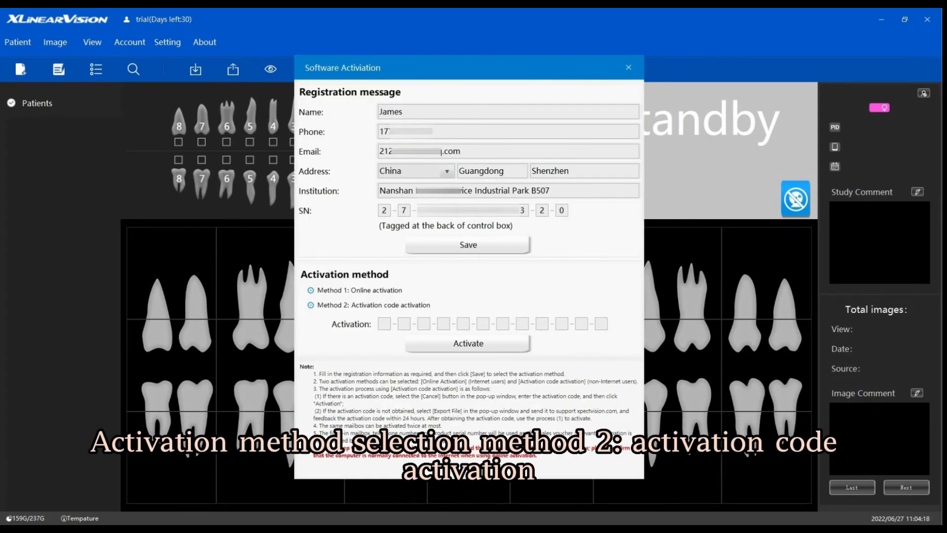
pyautogui.click(467, 244)
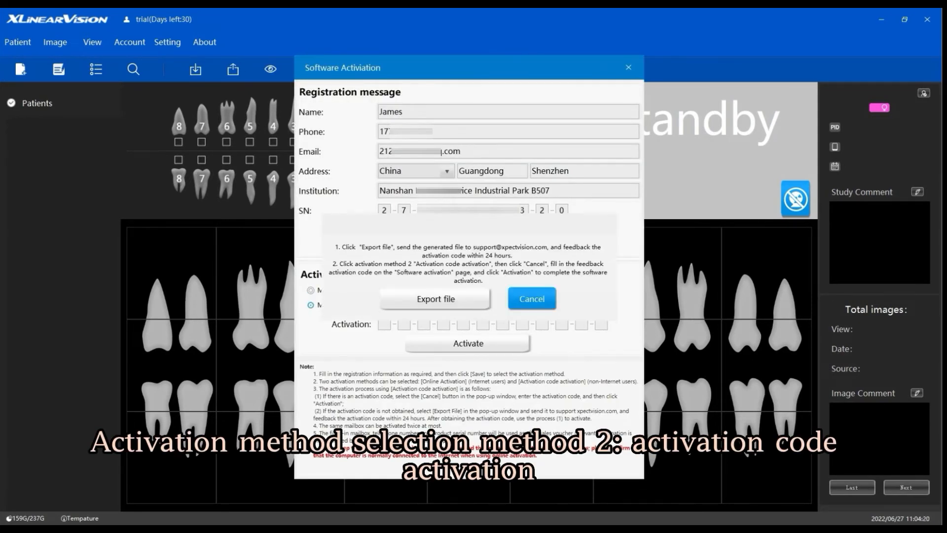
pyautogui.click(530, 298)
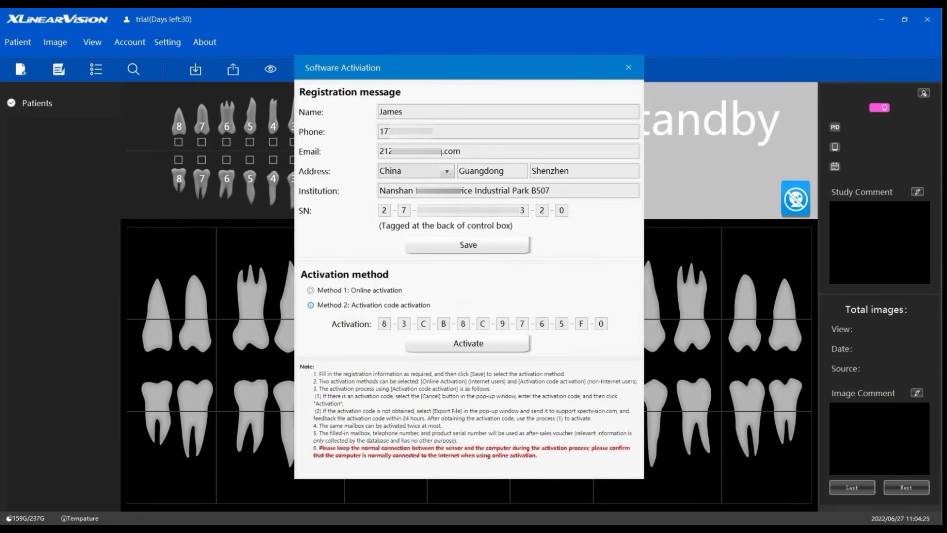
pyautogui.click(467, 344)
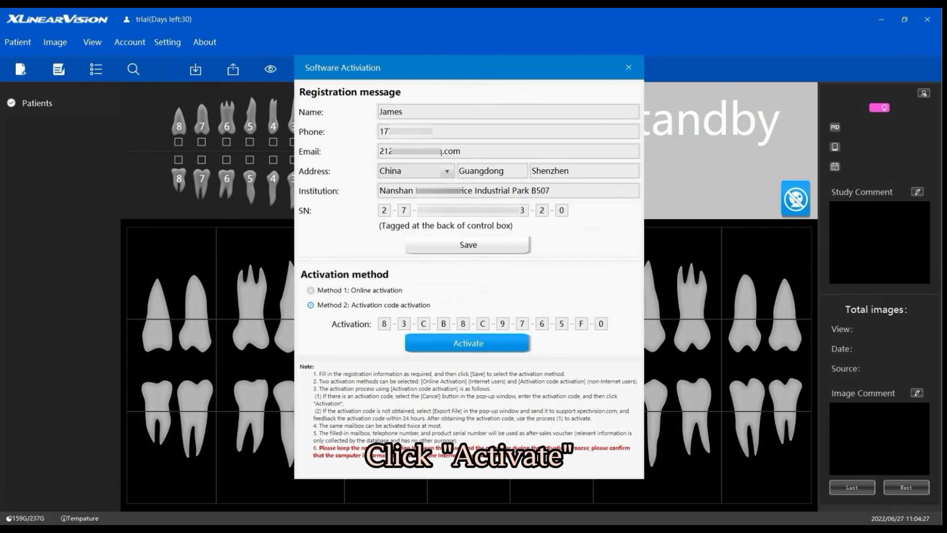
# Activate XVDental with the entered code and log in as admin
pyautogui.click(467, 342)
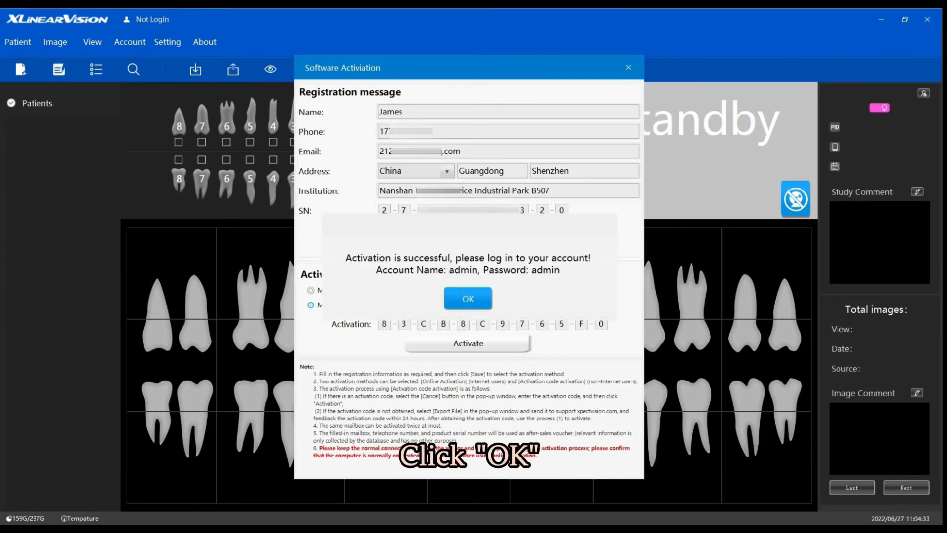
pyautogui.click(467, 298)
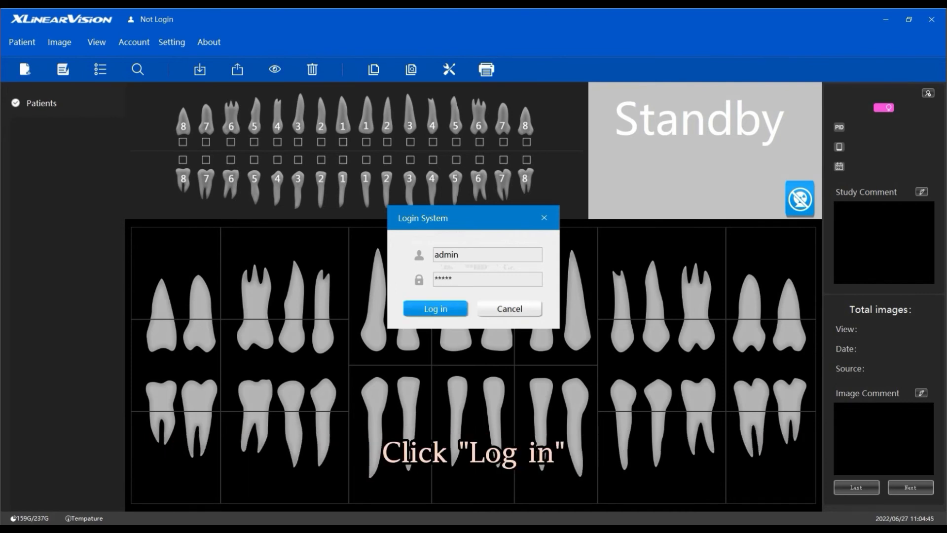
pyautogui.click(435, 309)
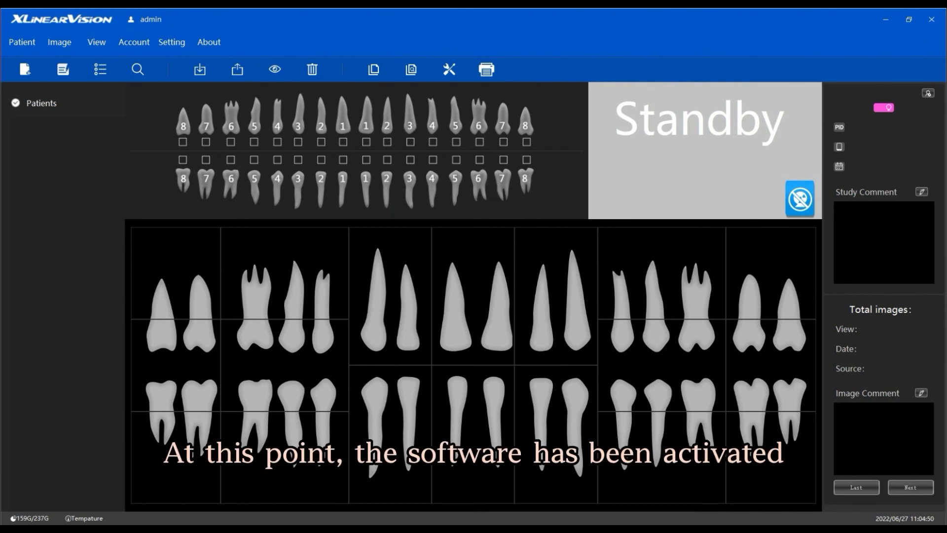